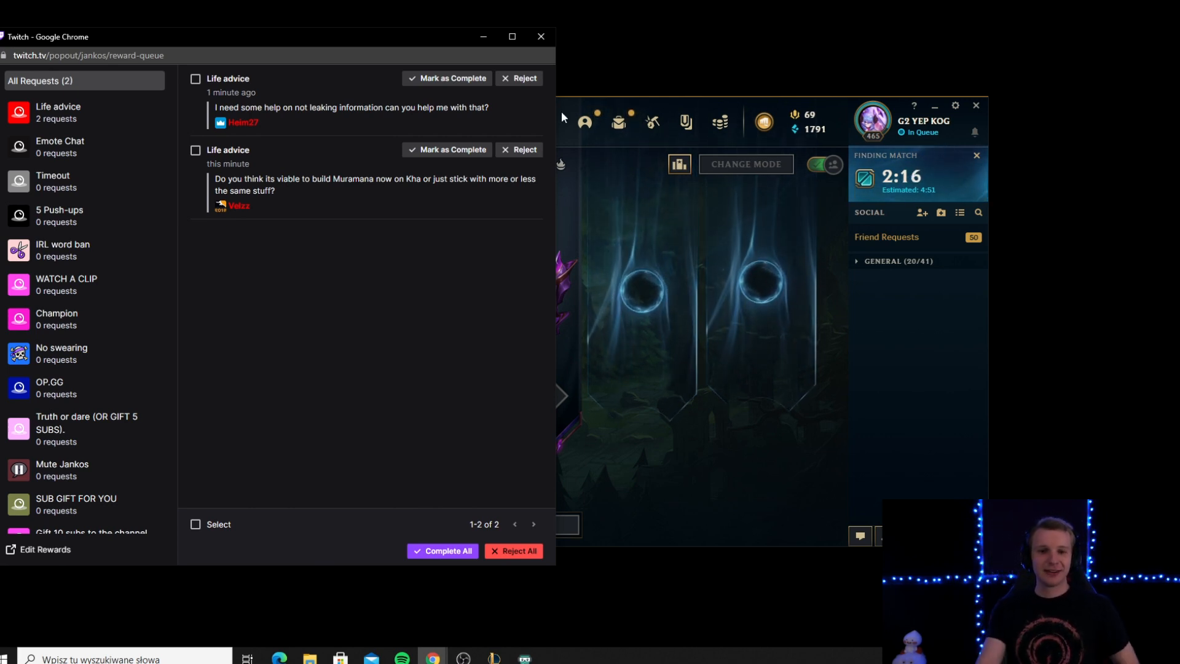
# Mark the first 'Life advice' request about leaking information as complete, leaving one pending request.
pyautogui.click(450, 78)
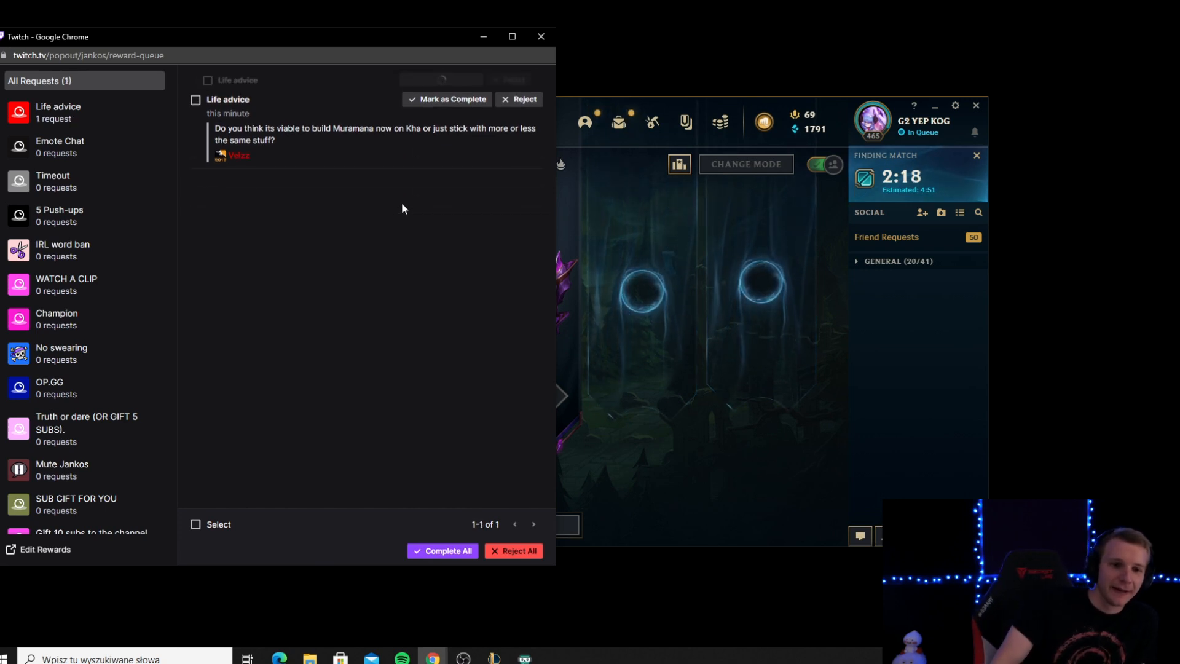